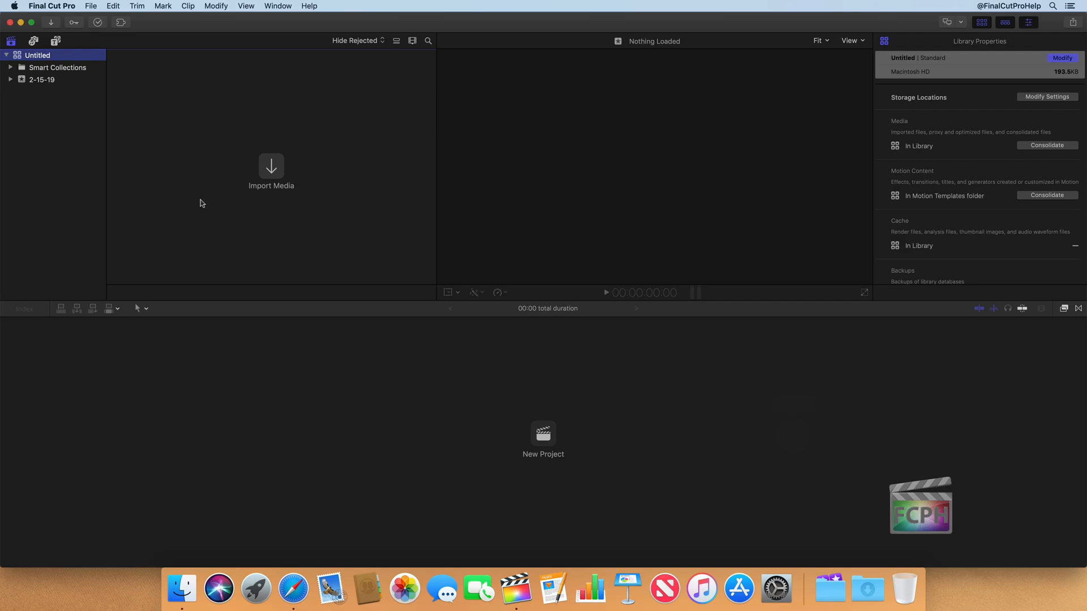
pyautogui.moveTo(277, 57)
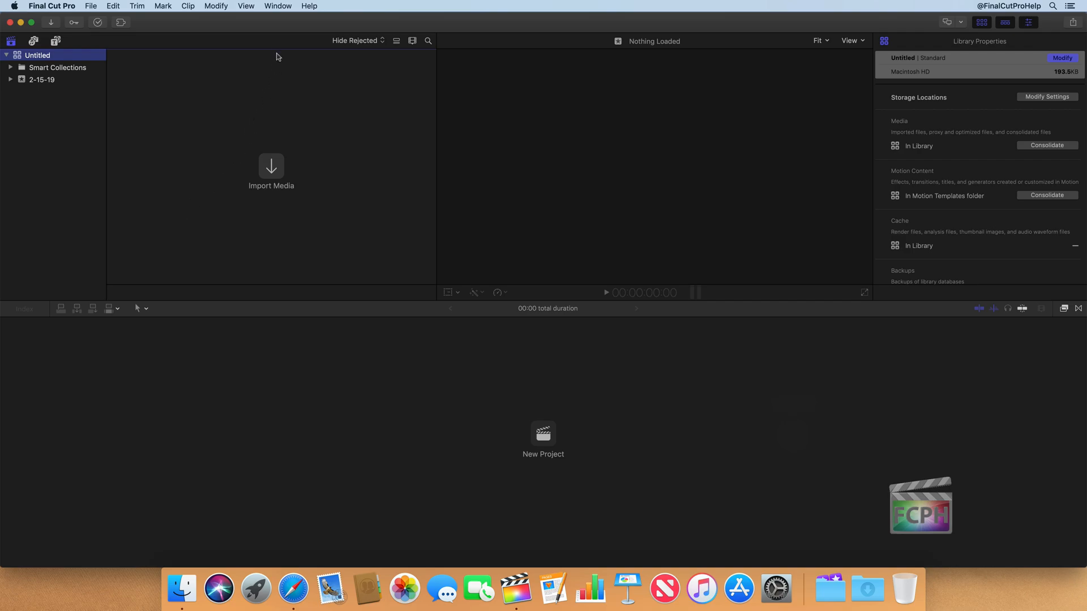
# - Restore the Default workspace from Window > Workspaces (Command-0)
pyautogui.click(279, 6)
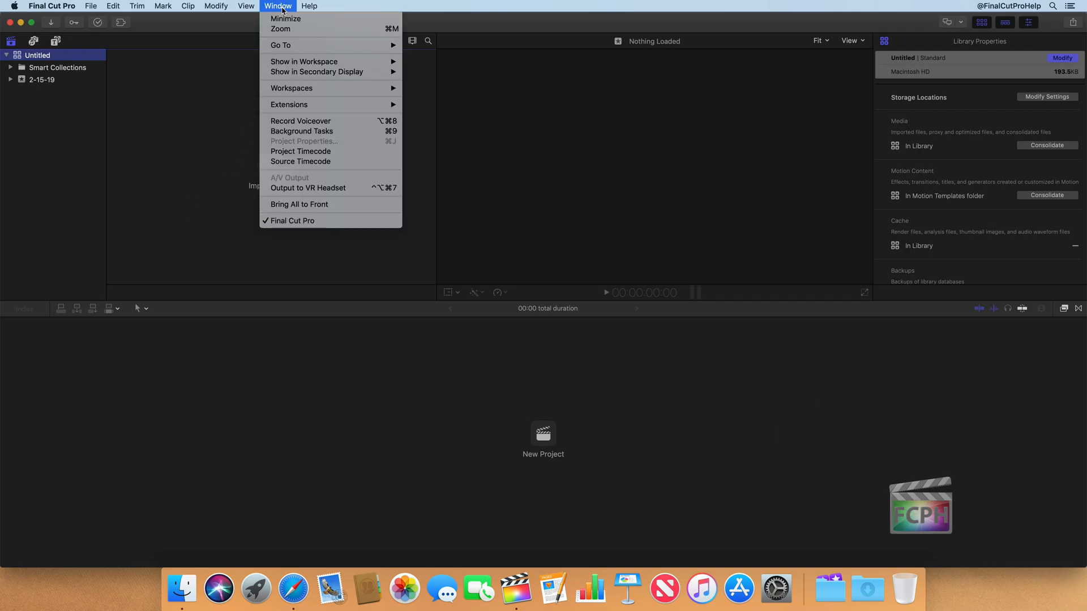
pyautogui.moveTo(291, 88)
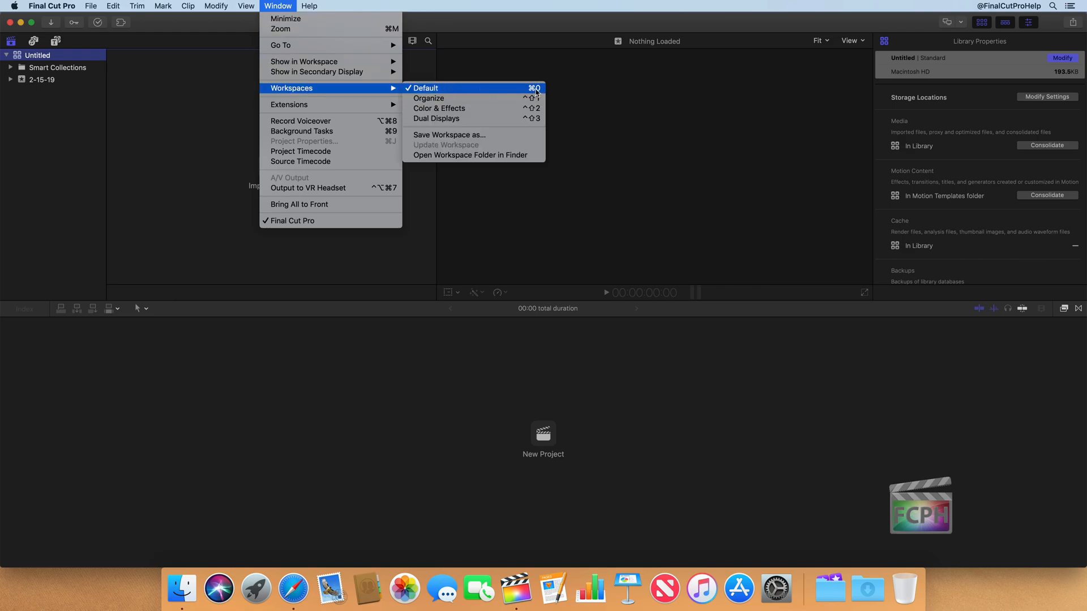
pyautogui.moveTo(473, 91)
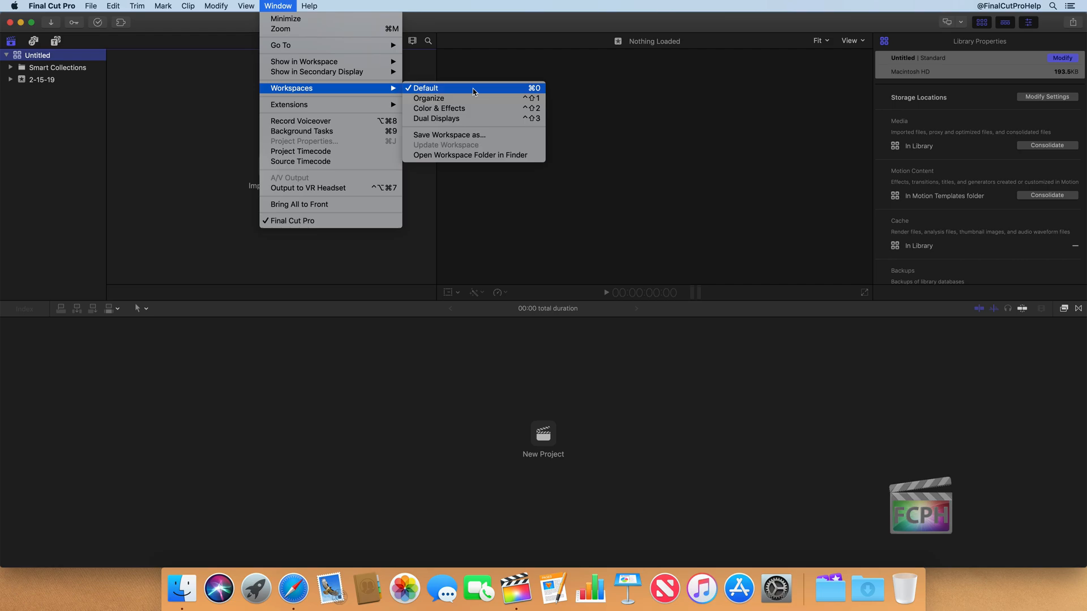
pyautogui.click(425, 88)
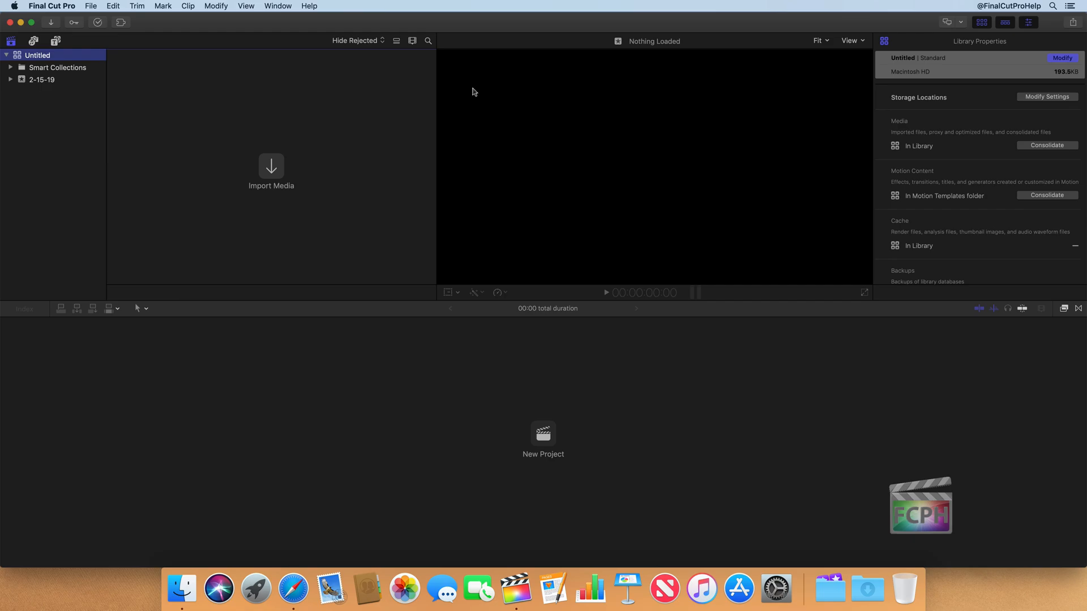
pyautogui.moveTo(137, 92)
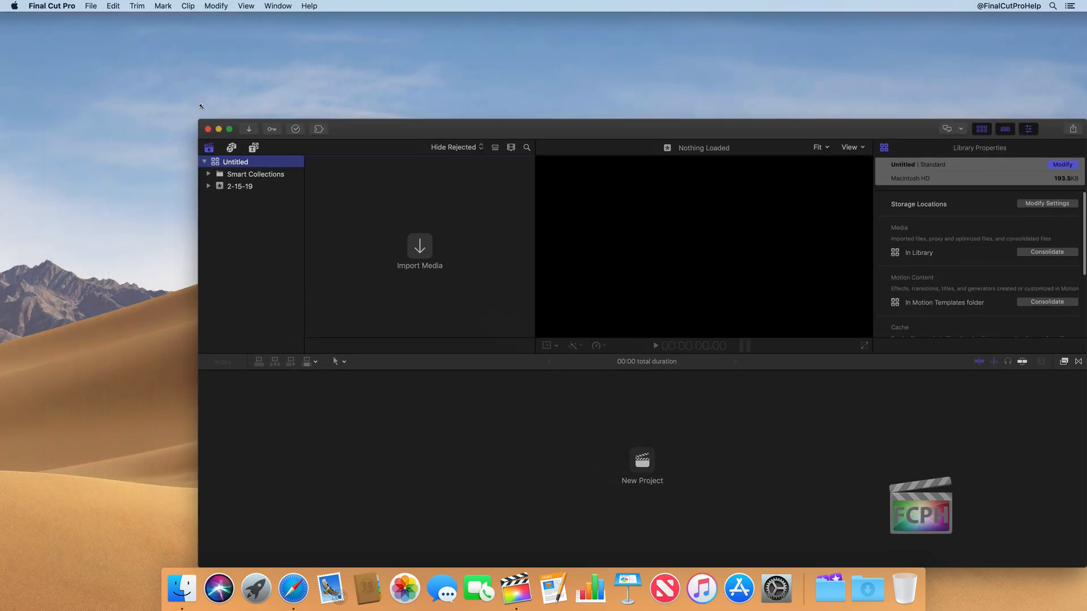
# - Maximize the window to fill the screen and return the panels to default sizes
pyautogui.click(229, 128)
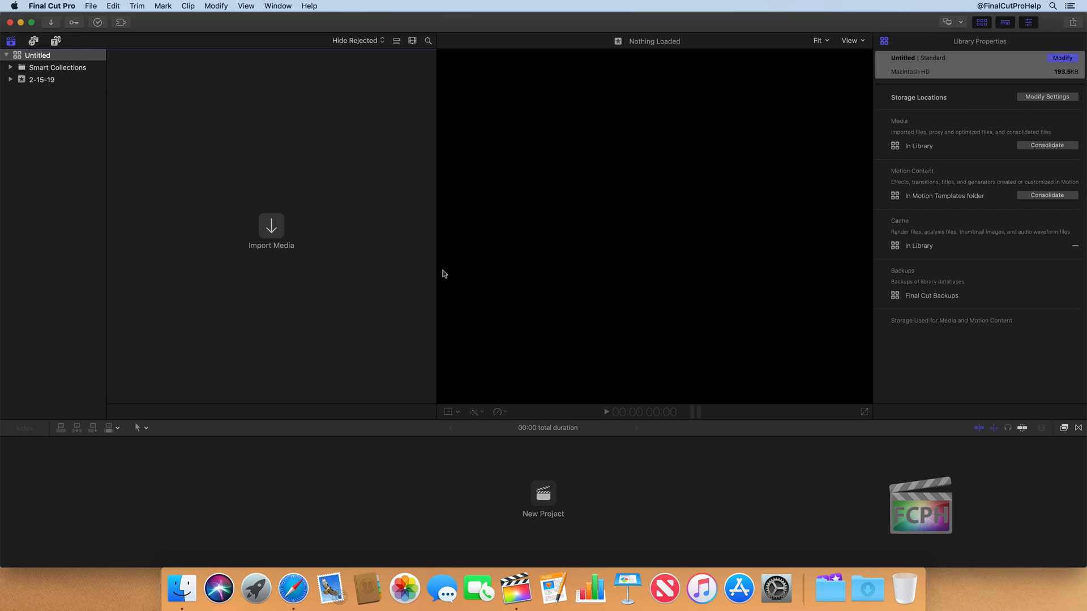
pyautogui.click(1028, 23)
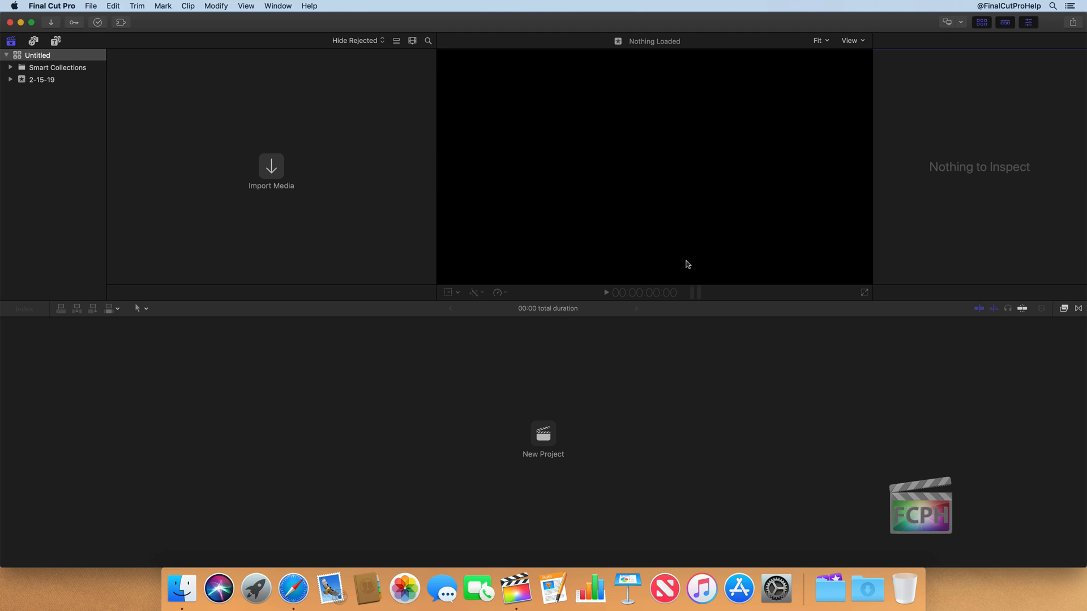
pyautogui.click(38, 54)
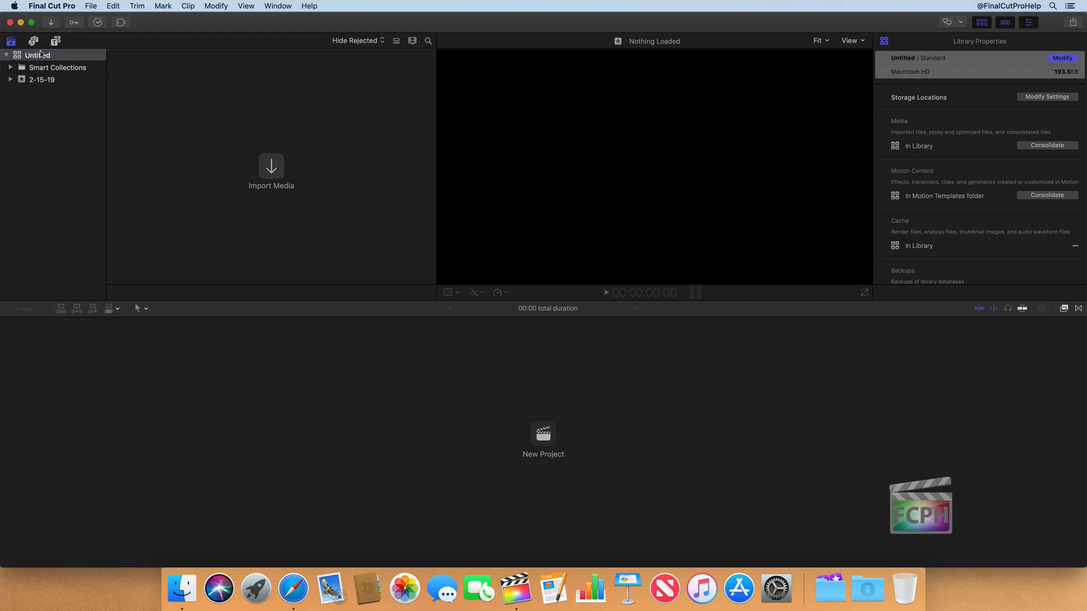
pyautogui.moveTo(218, 152)
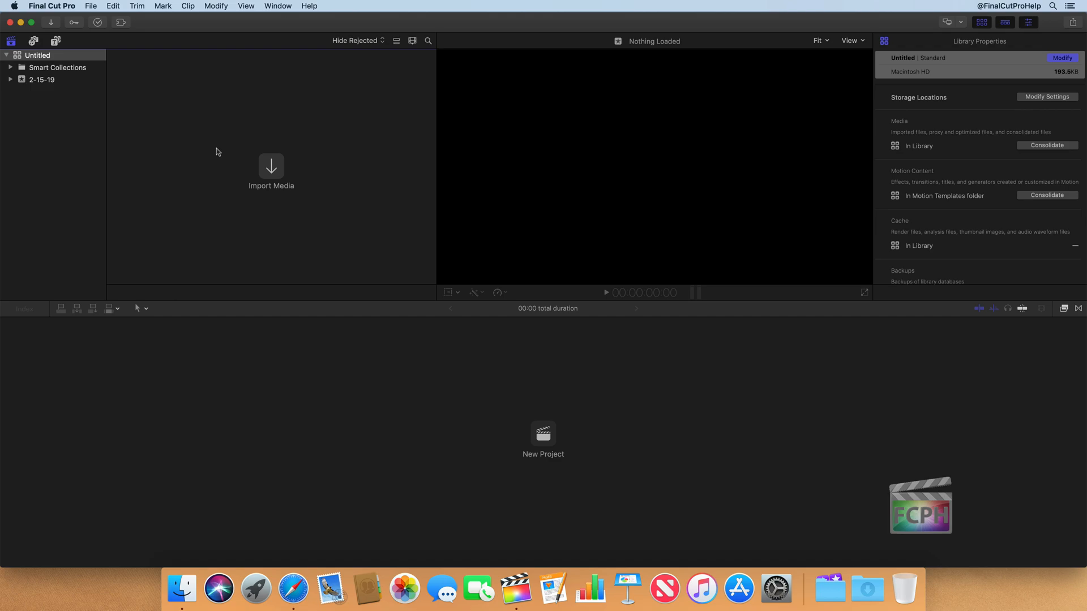
pyautogui.moveTo(181, 180)
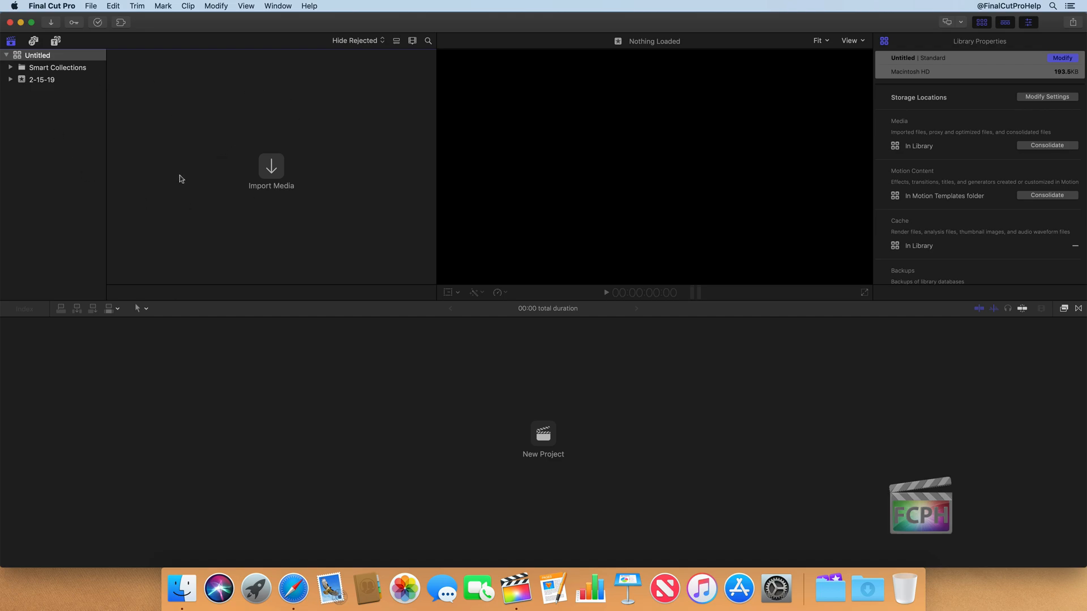
pyautogui.moveTo(48, 99)
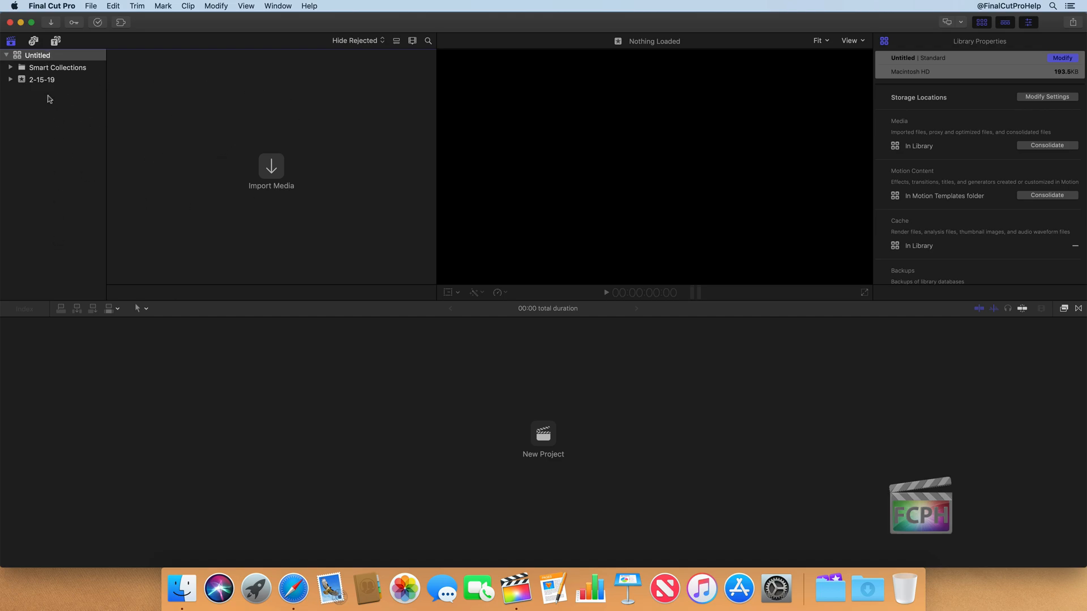
pyautogui.moveTo(276, 130)
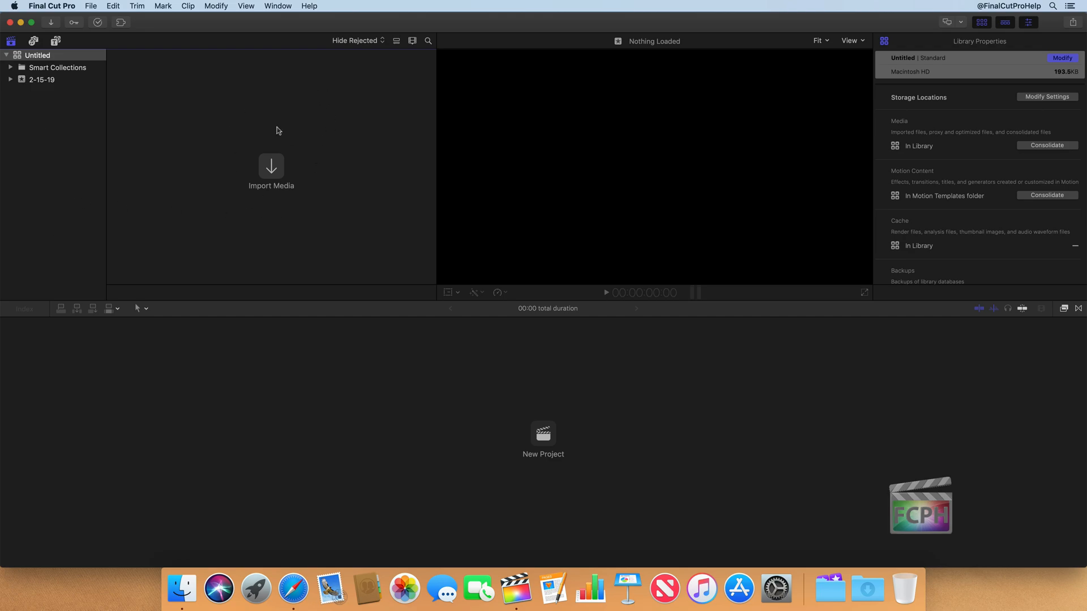
pyautogui.moveTo(180, 252)
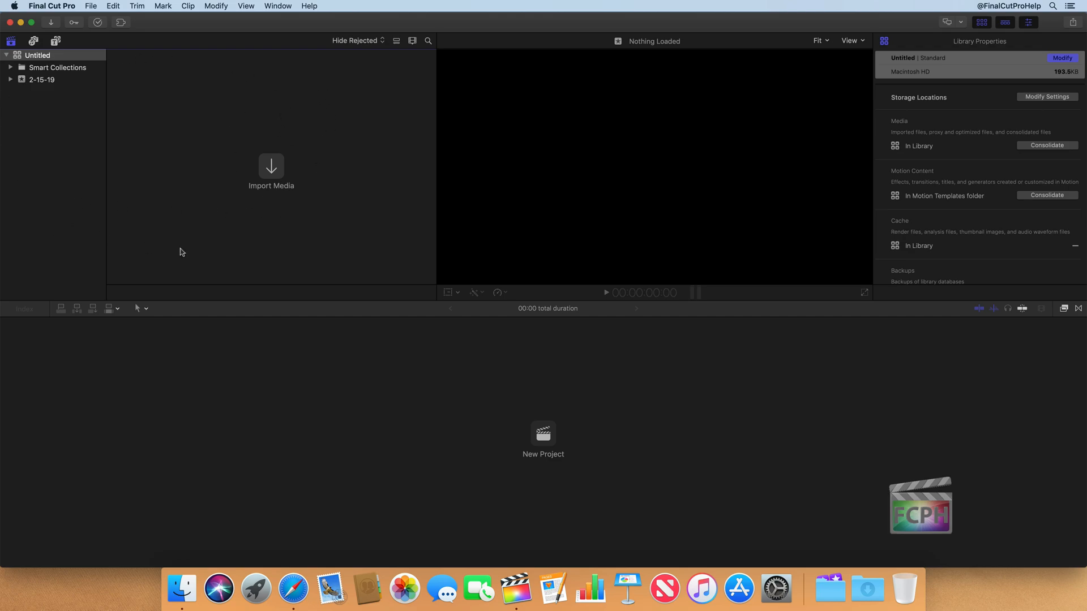
pyautogui.moveTo(189, 104)
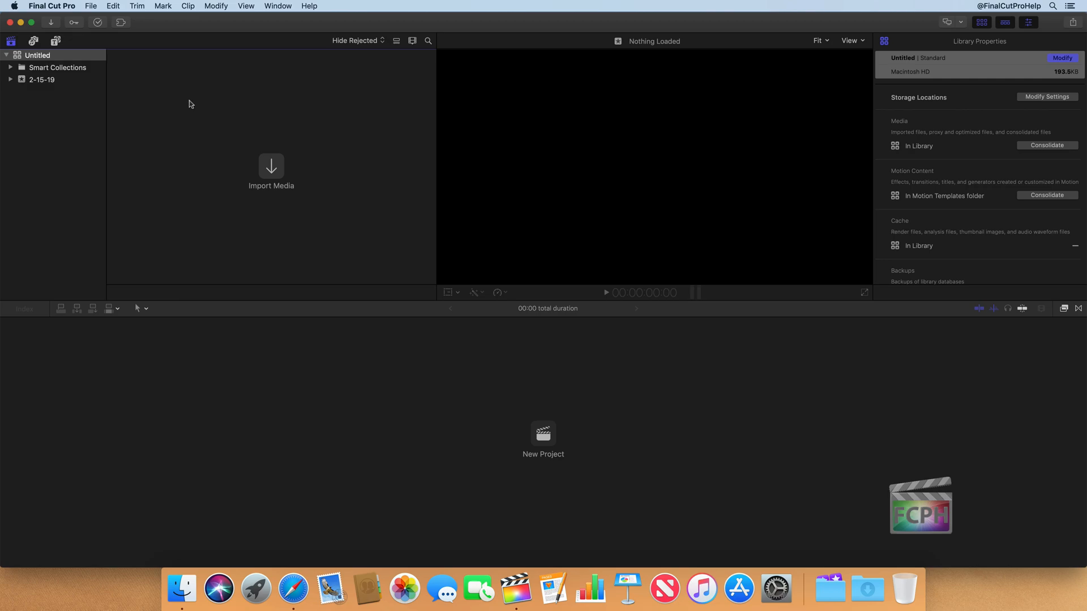
pyautogui.moveTo(721, 171)
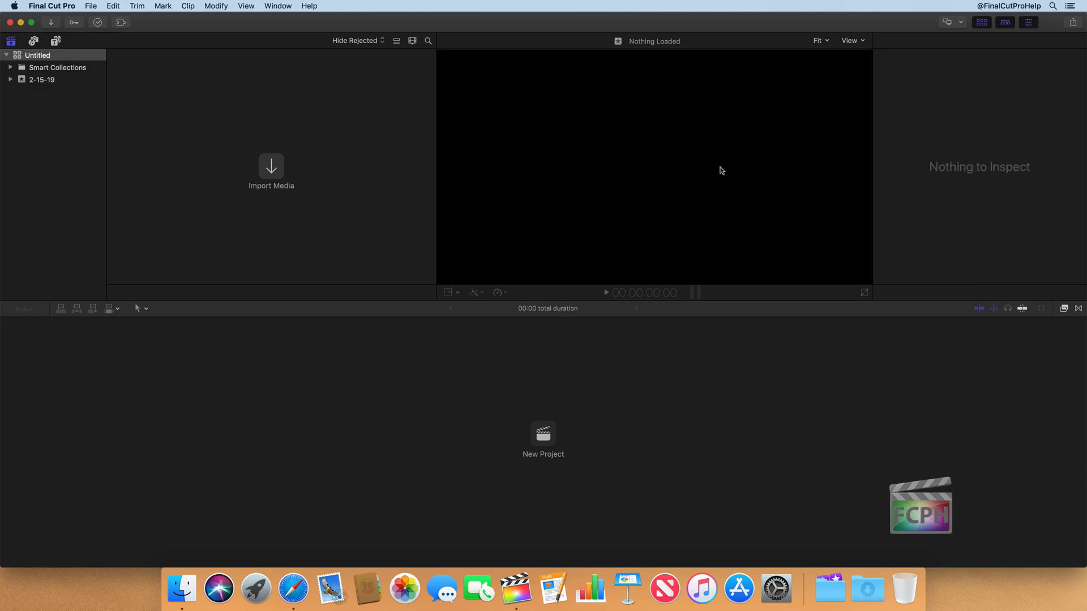
pyautogui.moveTo(697, 169)
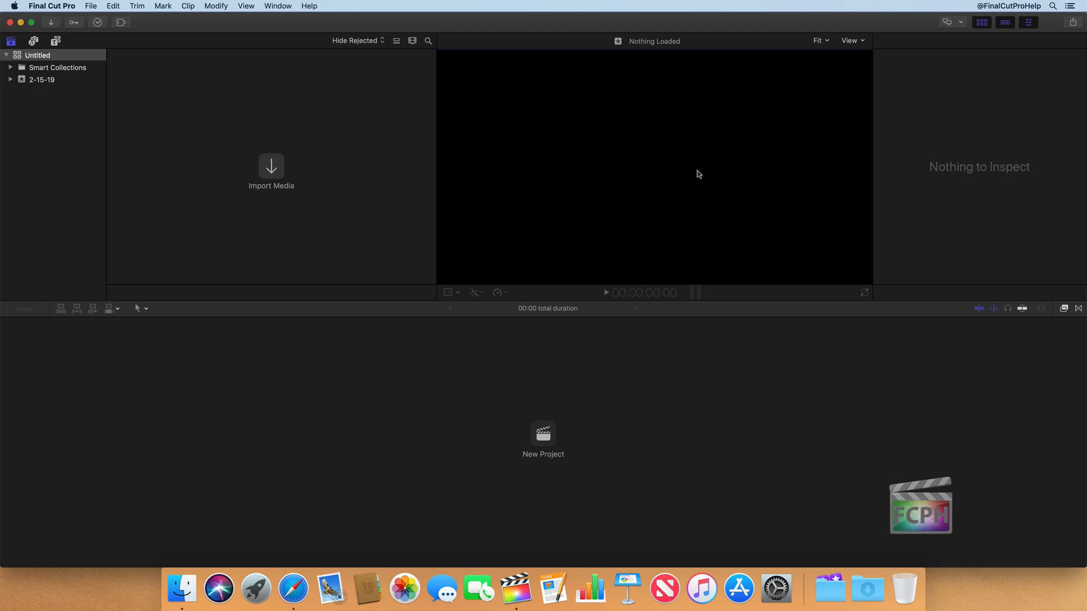
pyautogui.moveTo(933, 68)
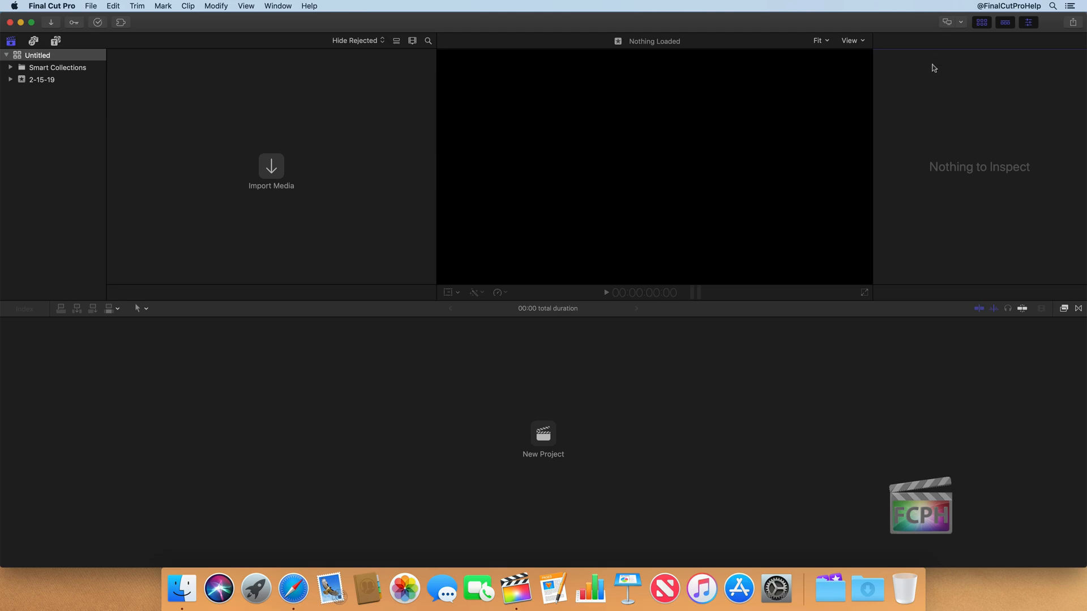
pyautogui.moveTo(1005, 181)
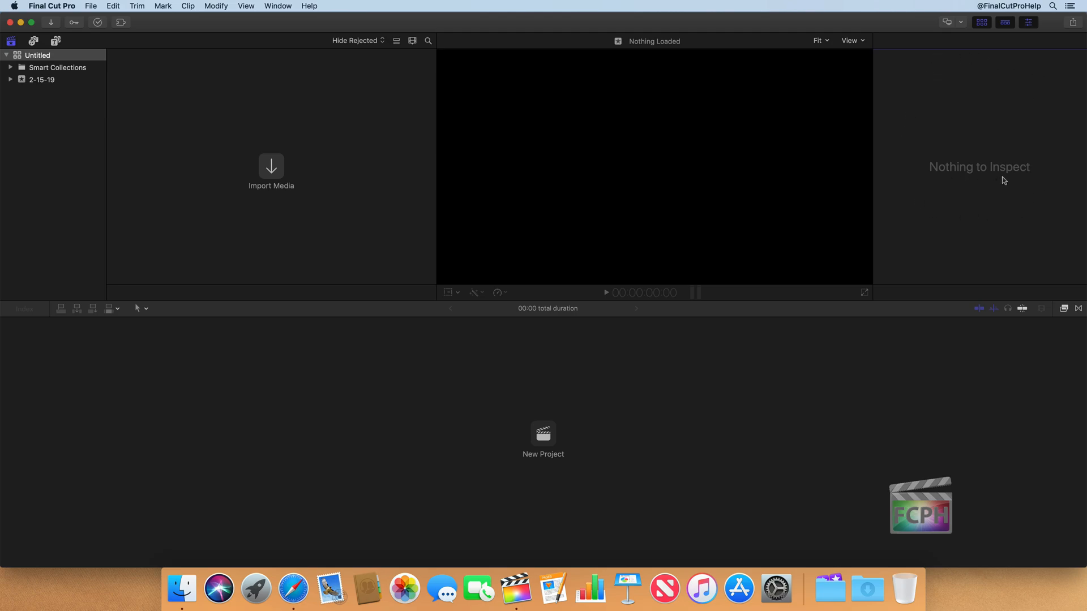
pyautogui.moveTo(946, 206)
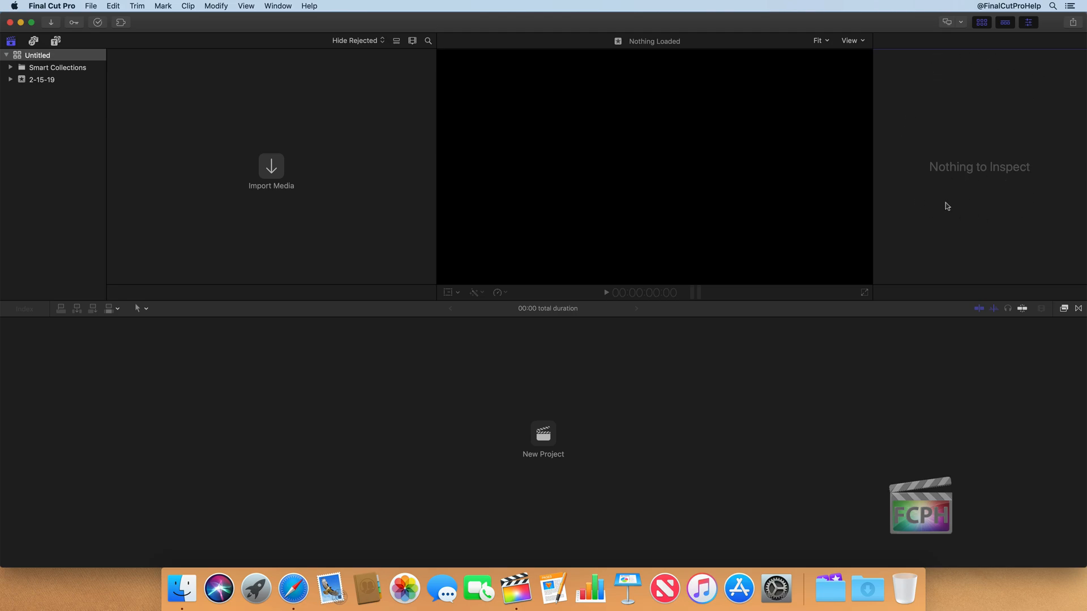
pyautogui.moveTo(618, 499)
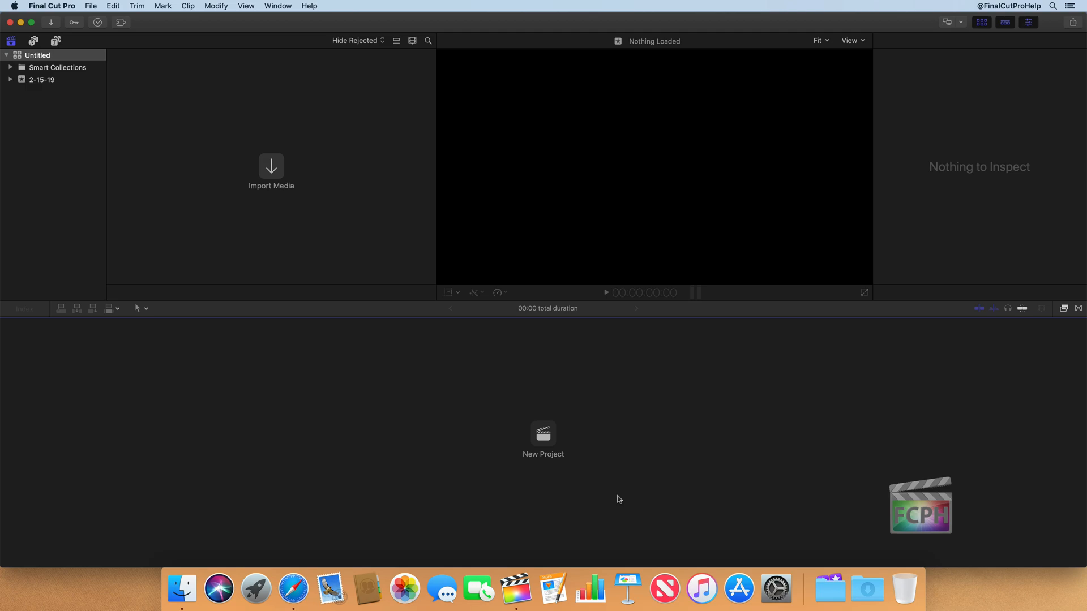
pyautogui.moveTo(972, 320)
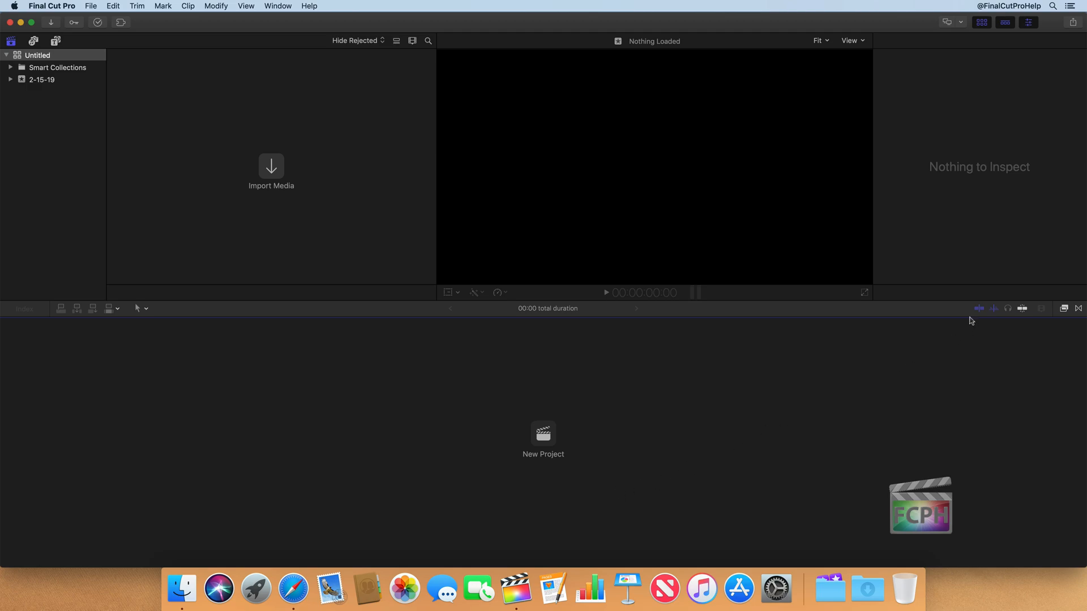
pyautogui.moveTo(86, 316)
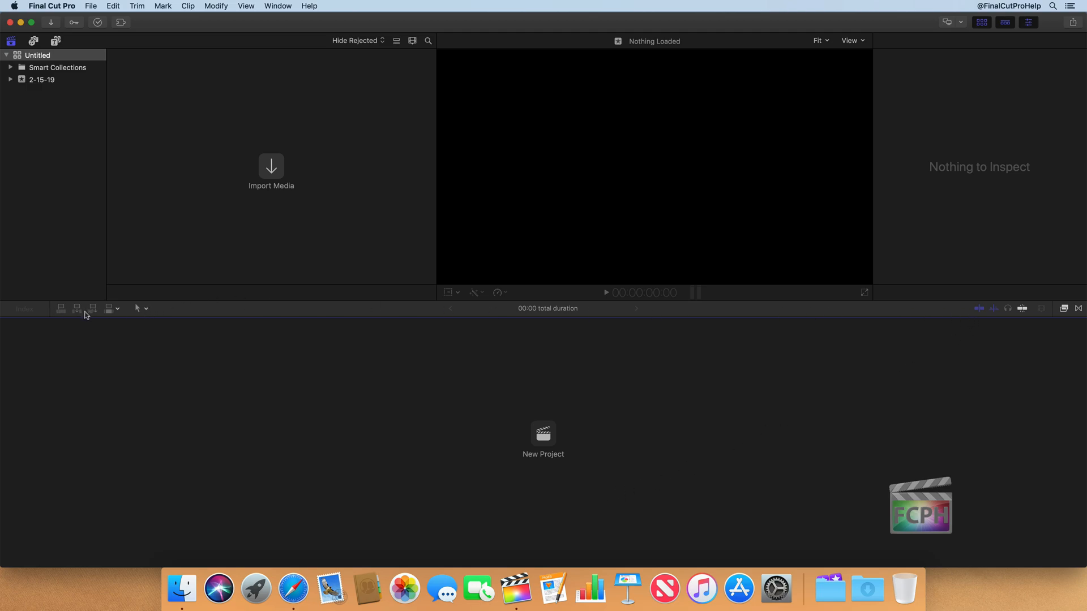
pyautogui.moveTo(1070, 312)
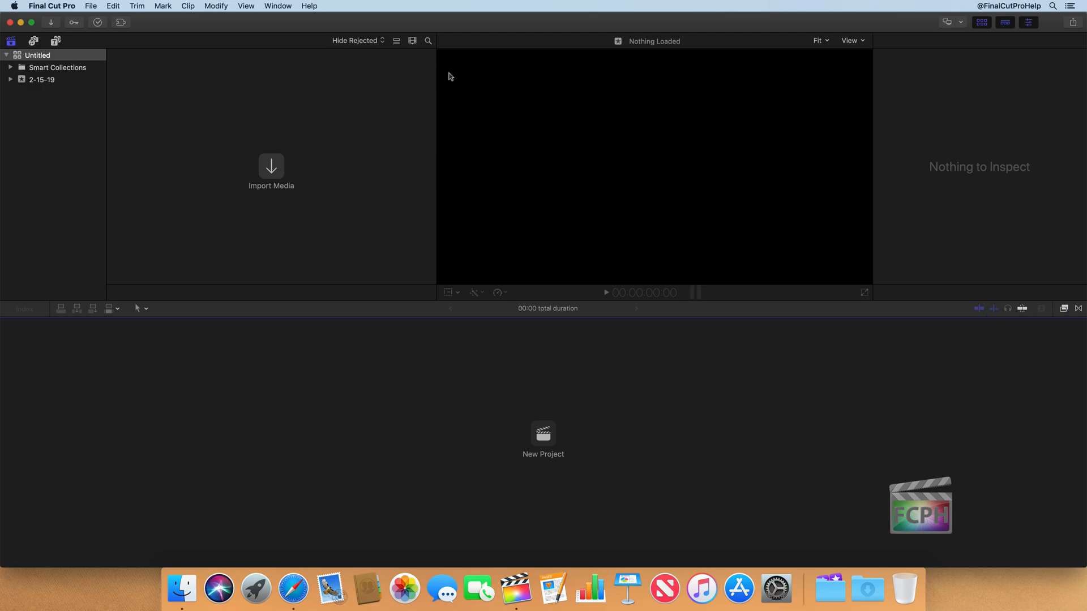
pyautogui.moveTo(240, 32)
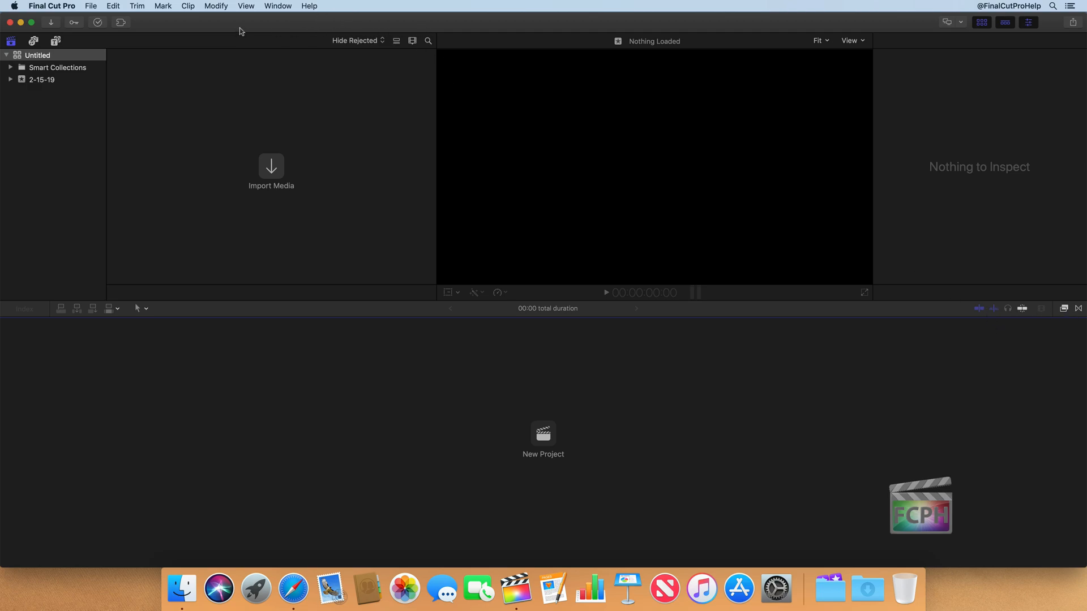
pyautogui.moveTo(95, 34)
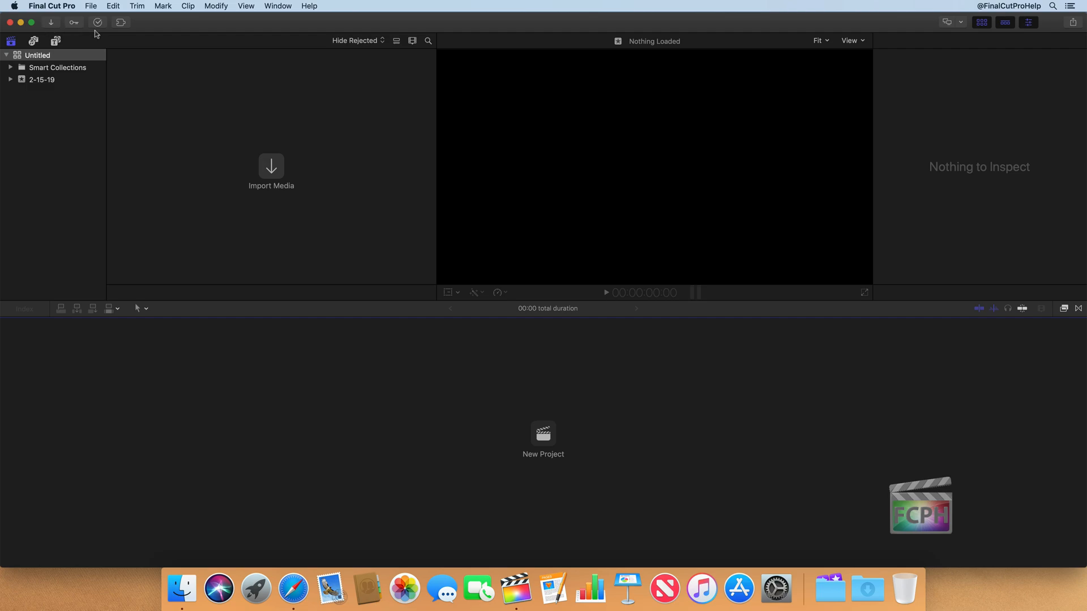
pyautogui.moveTo(132, 33)
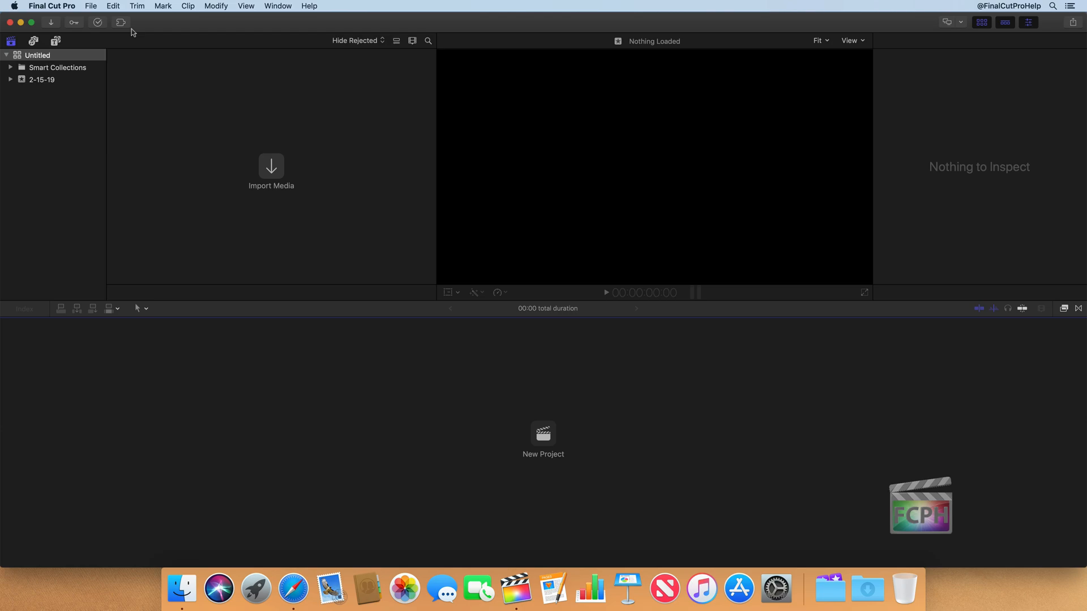
pyautogui.moveTo(141, 31)
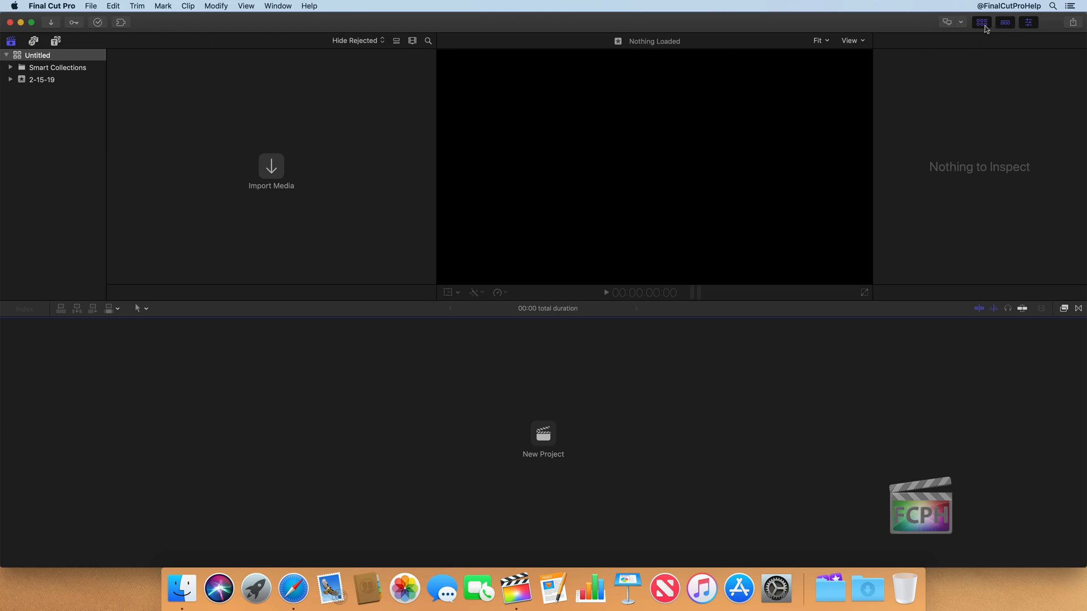
pyautogui.click(1029, 23)
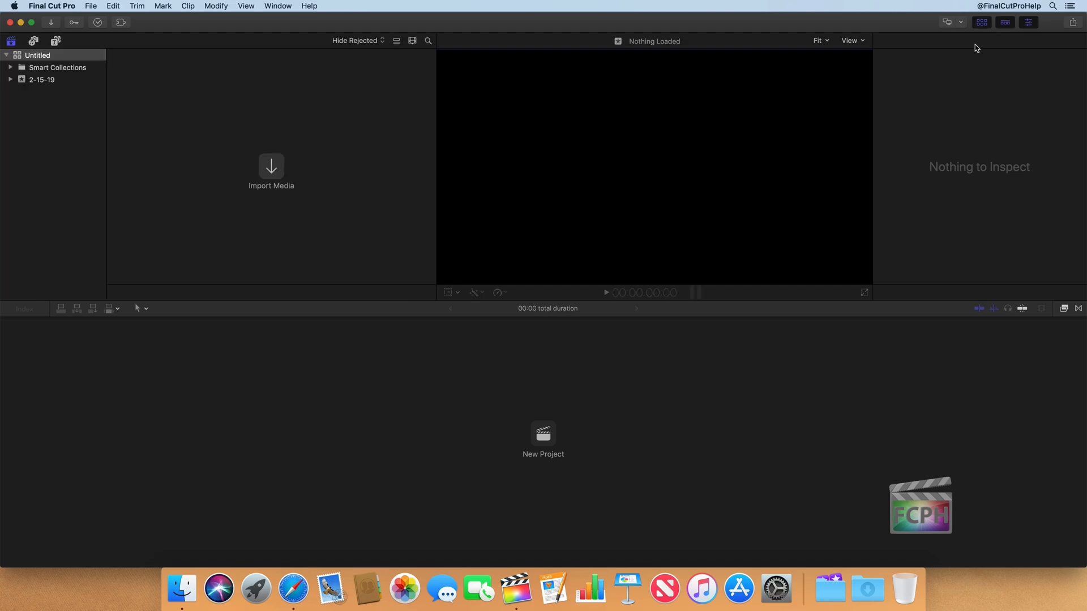
pyautogui.moveTo(959, 76)
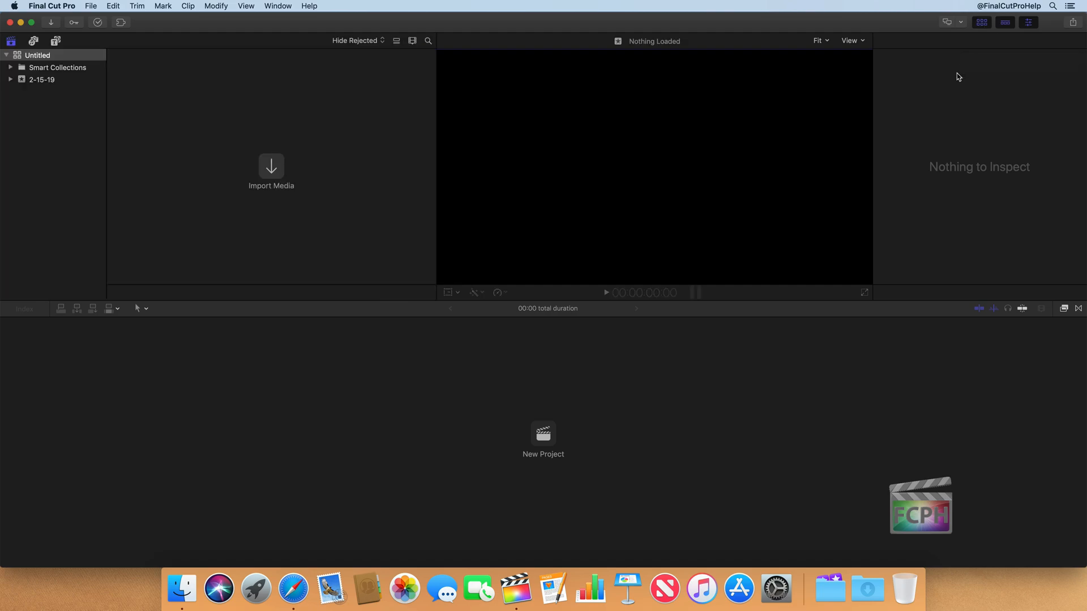
pyautogui.moveTo(515, 128)
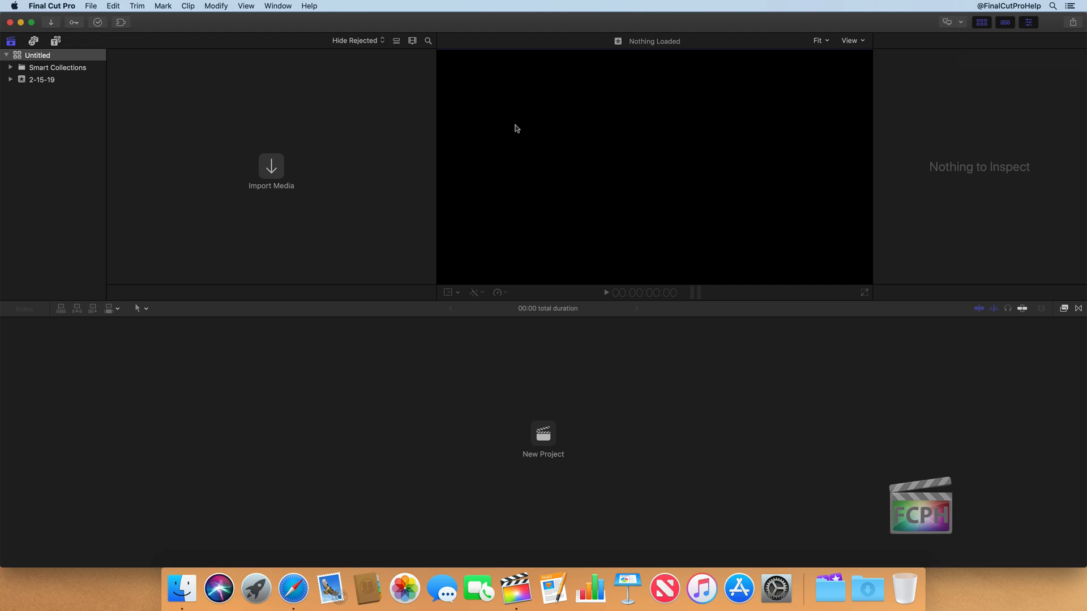
pyautogui.moveTo(965, 33)
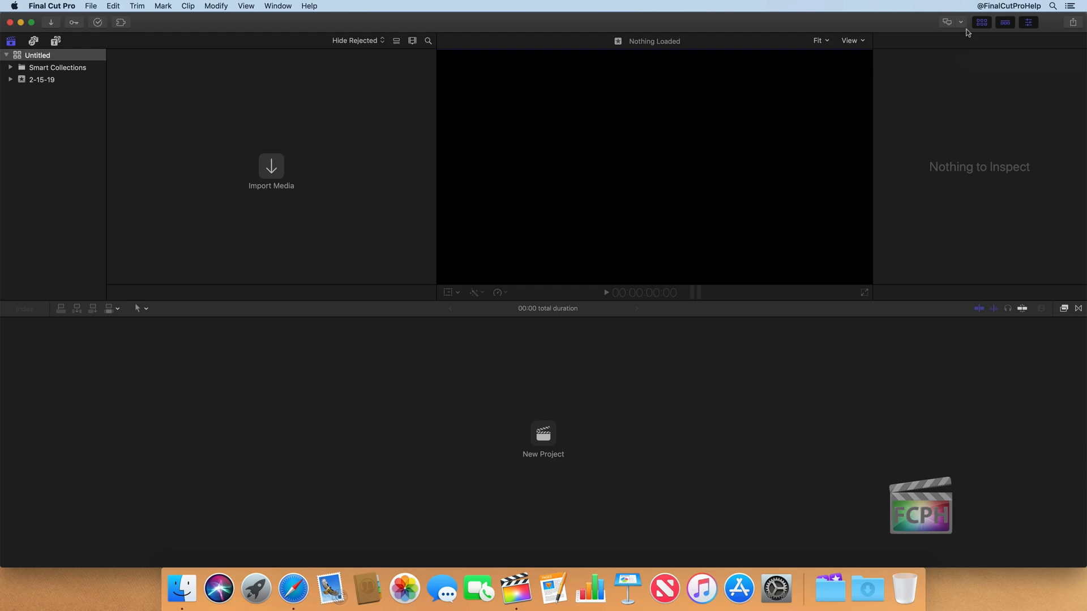
pyautogui.moveTo(945, 37)
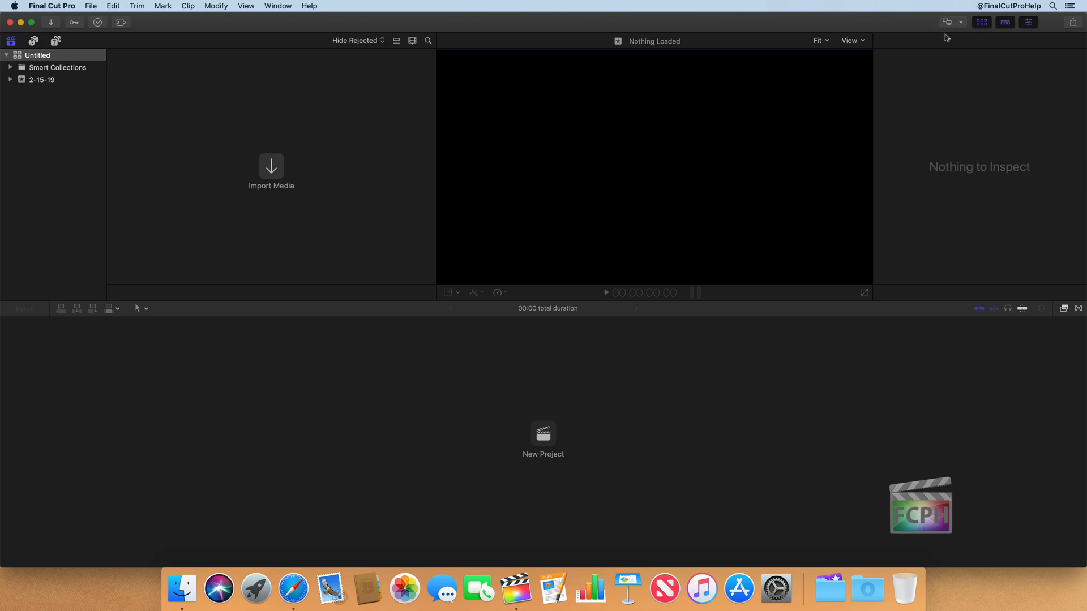
pyautogui.click(950, 22)
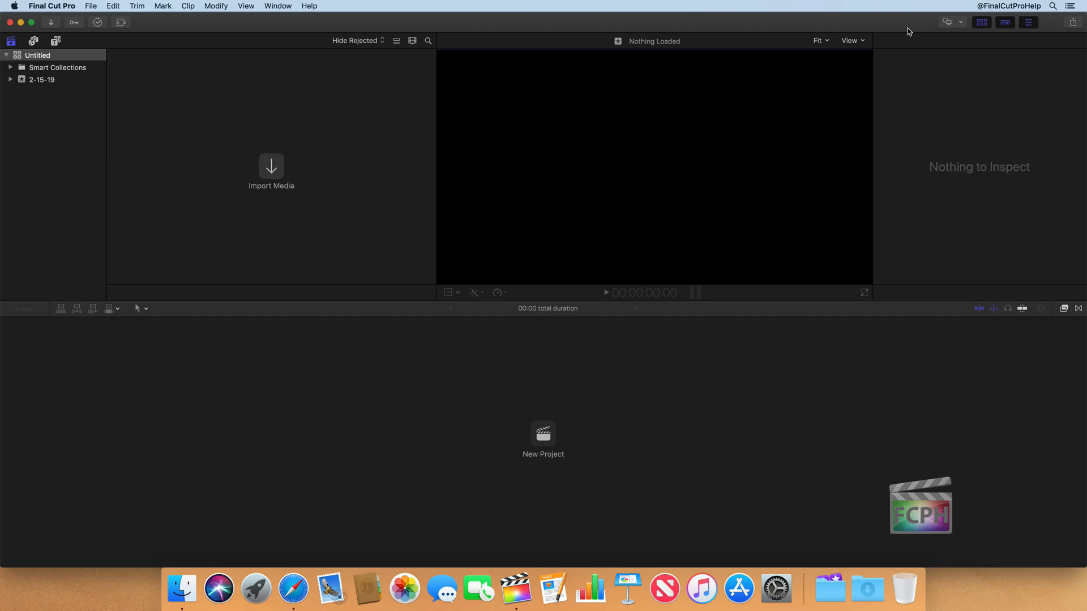
pyautogui.moveTo(966, 27)
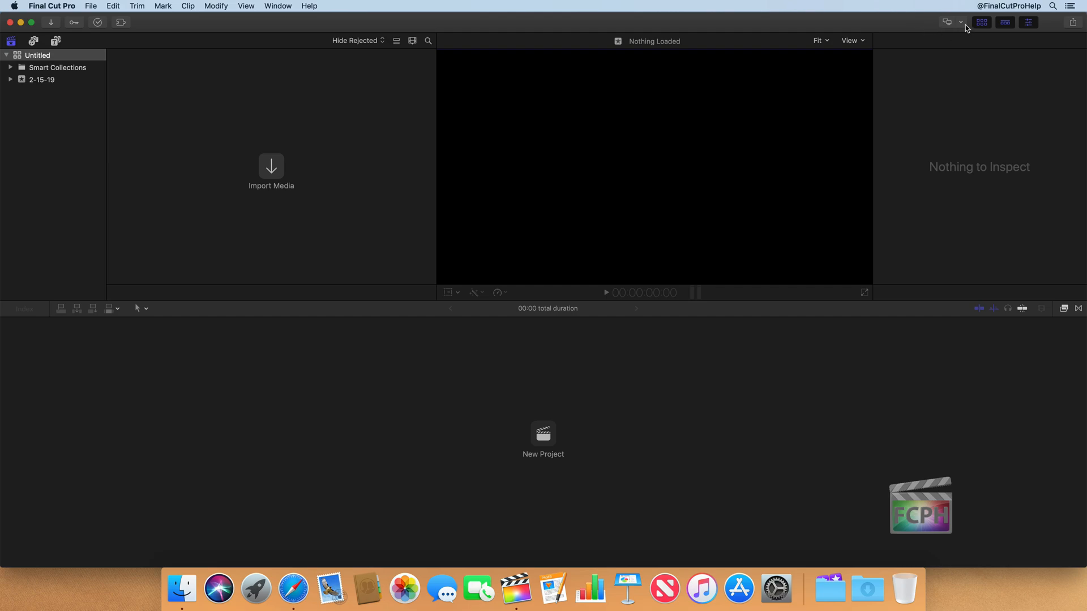
pyautogui.moveTo(960, 23)
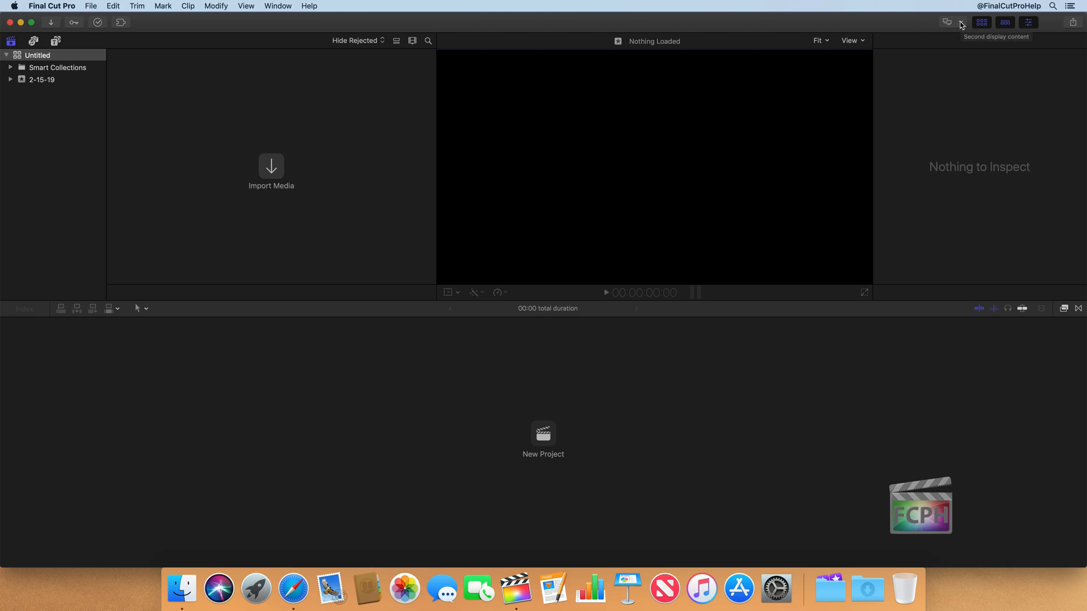
pyautogui.moveTo(915, 26)
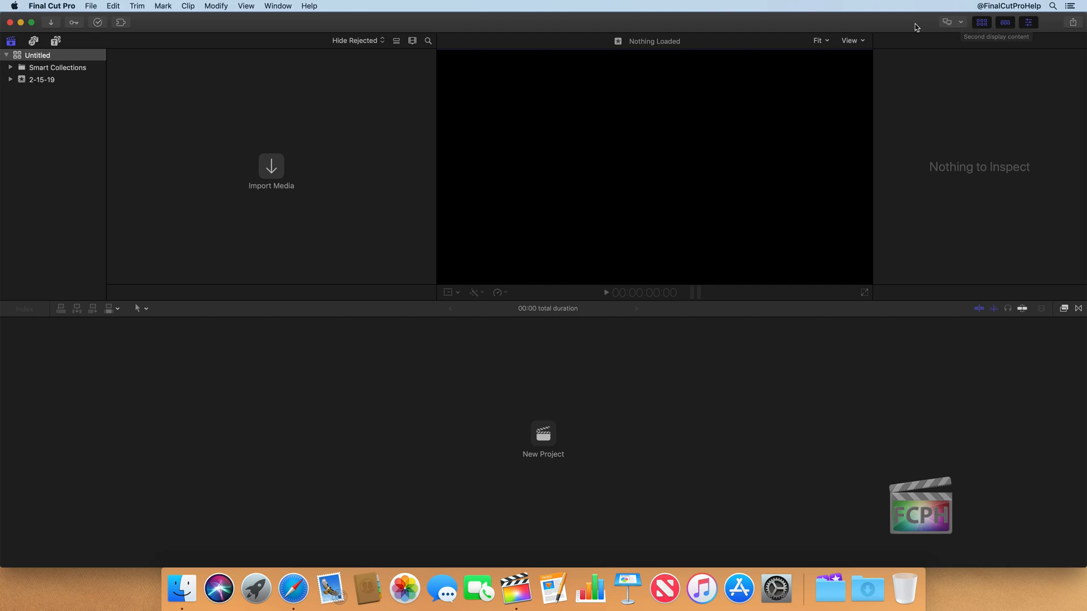
pyautogui.moveTo(947, 21)
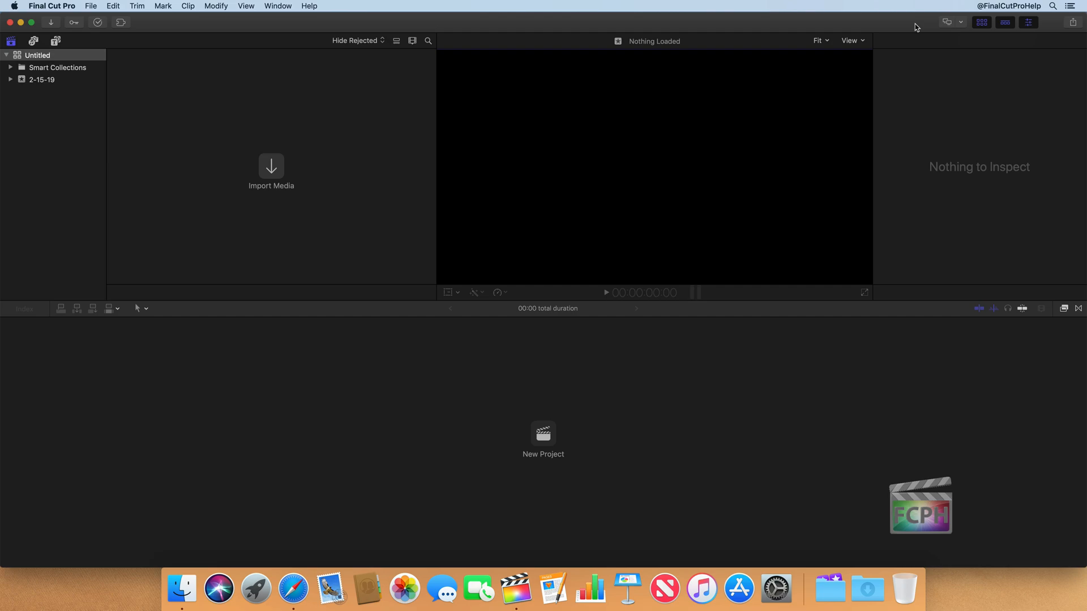